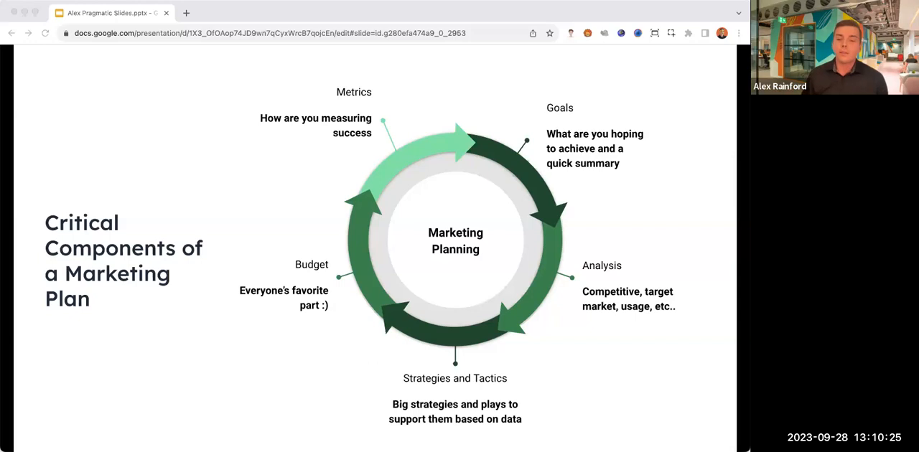
# Advance the deck to the Getting Alignment slide with its stakeholder quadrant chart
pyautogui.press('Right')
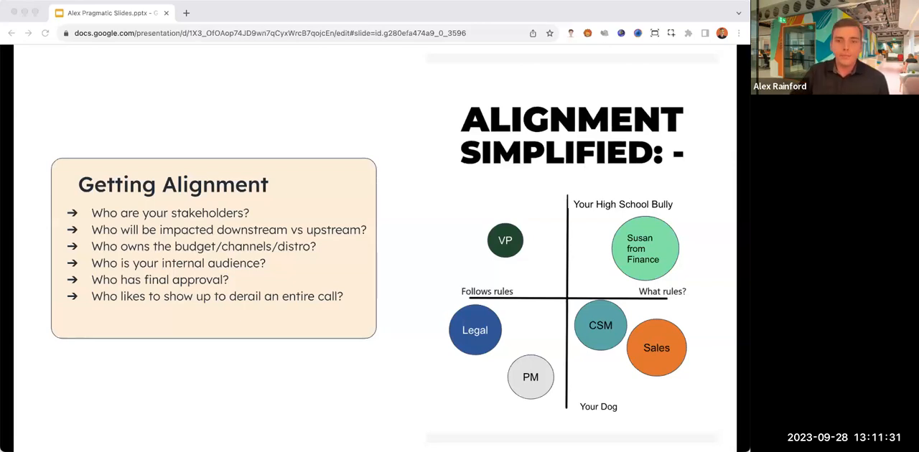
# Advance the deck to the Biggest Alignment Red Flags slide
pyautogui.press('Right')
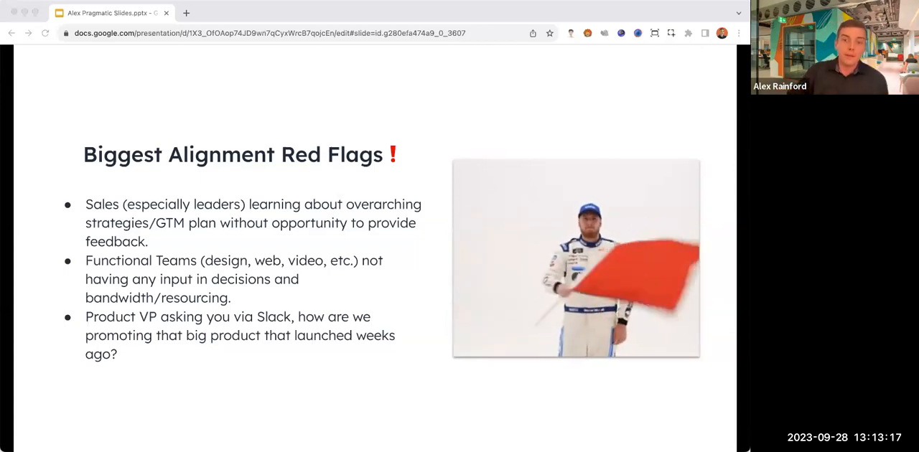
pyautogui.press('Right')
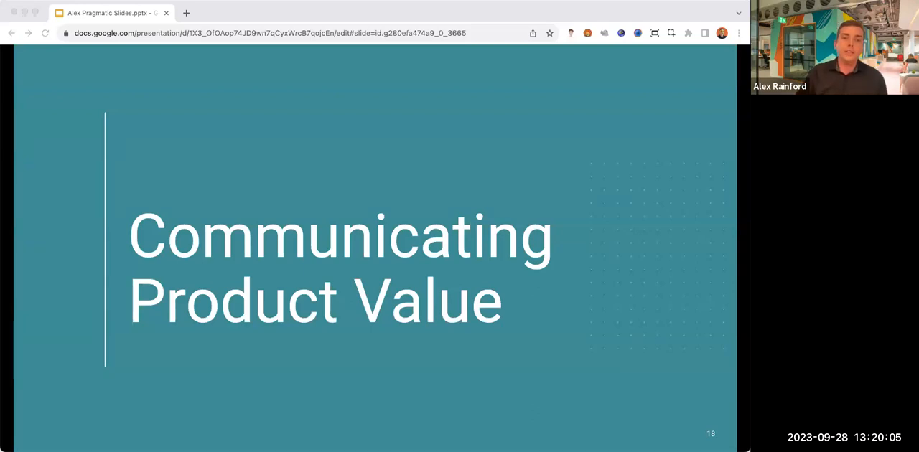
pyautogui.press('right')
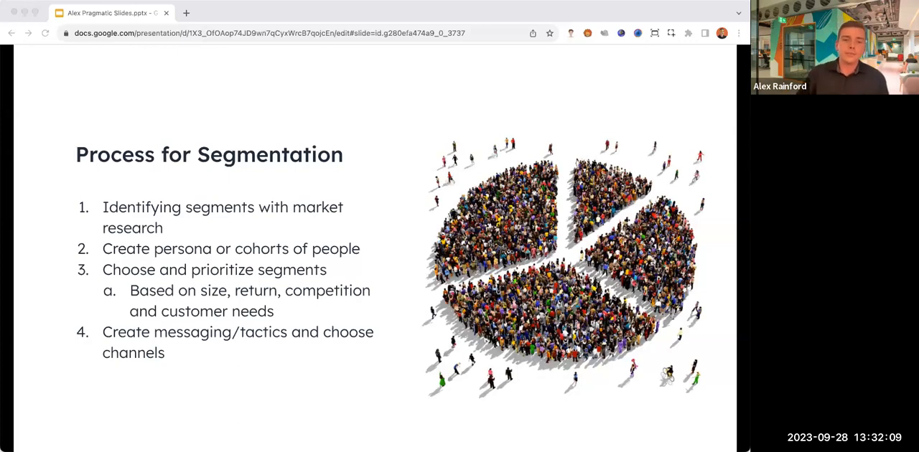
# Advance past Process for Segmentation to the Extra Level - Maturity Models slide
pyautogui.press('right')
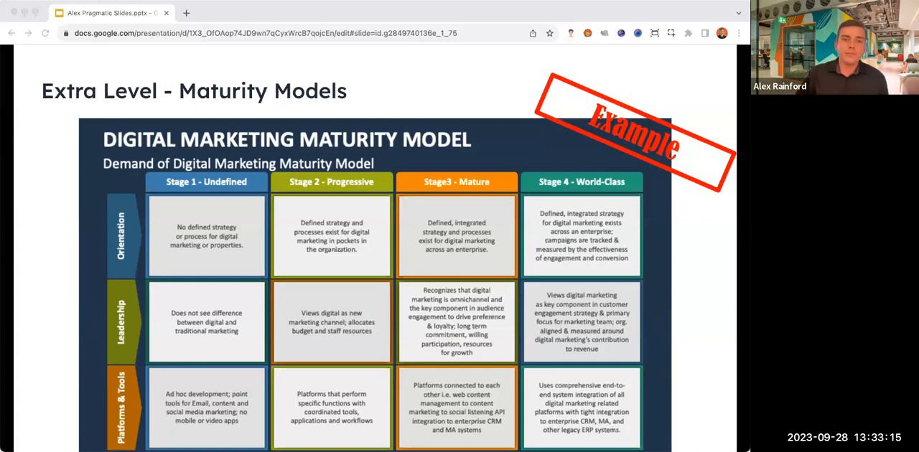
# Advance past the maturity model to the 'Channels that have worked exceptionally well' slide
pyautogui.press('Right')
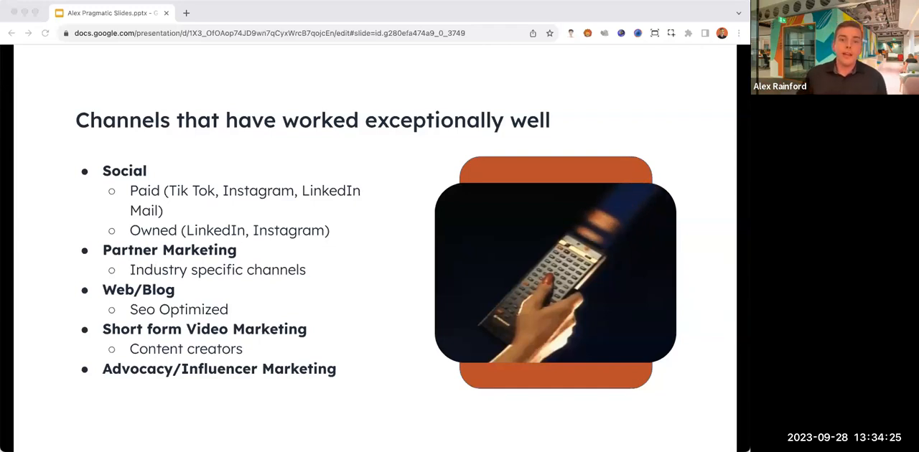
# Advance past the channels slide to the Key Components of Positioning slide
pyautogui.press('right')
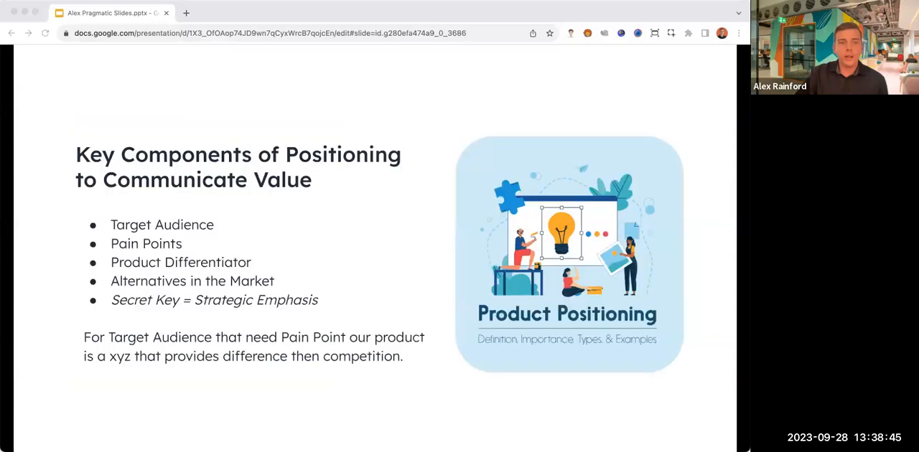
# Advance past the positioning slide to the 'Feedback Rule: Using 30 - 60 - 90' slide
pyautogui.press('Right')
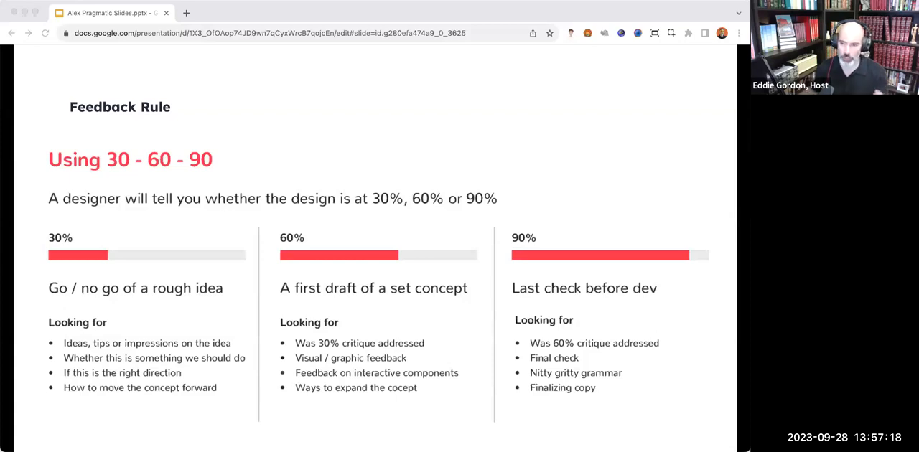
pyautogui.moveTo(204, 420)
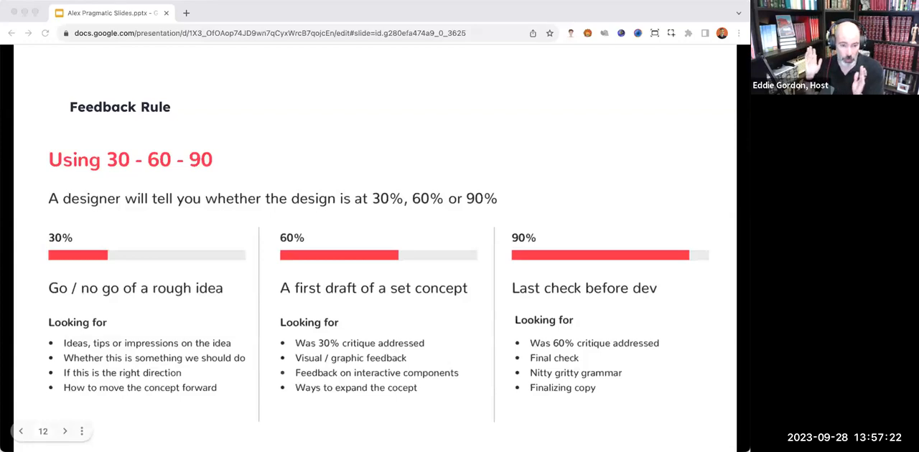
# Advance from slide 12 to slide 13, 'Bad Alignment/Feedback = Great Movies, but Poor Progress'
pyautogui.click(65, 431)
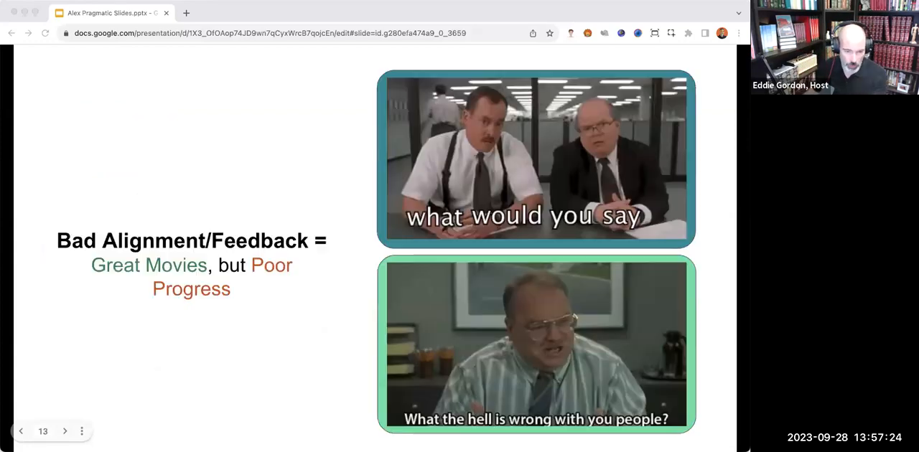